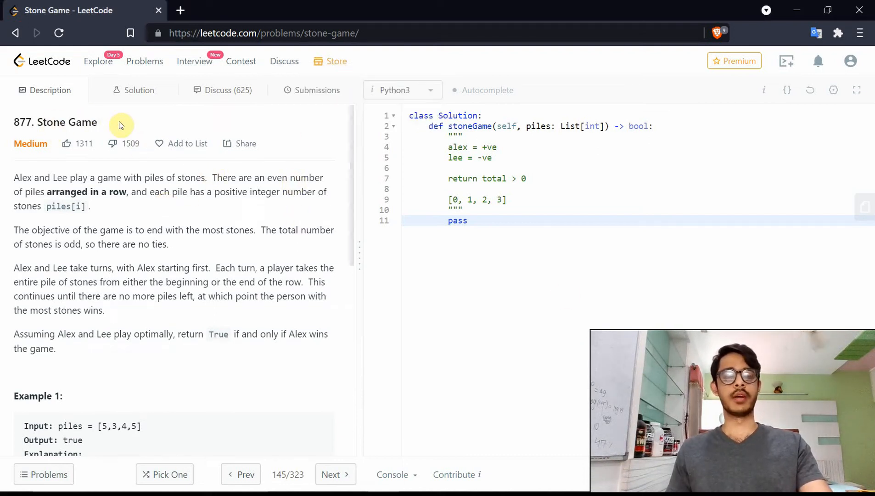
pyautogui.moveTo(160, 244)
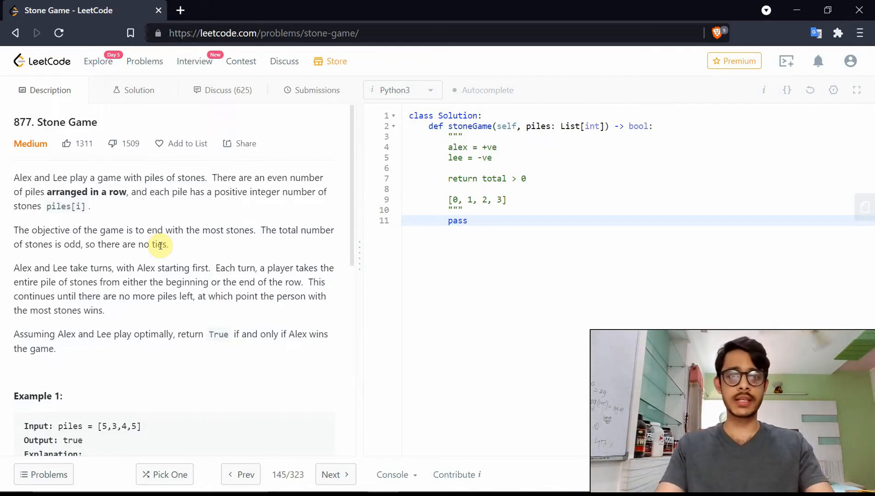
pyautogui.moveTo(188, 334)
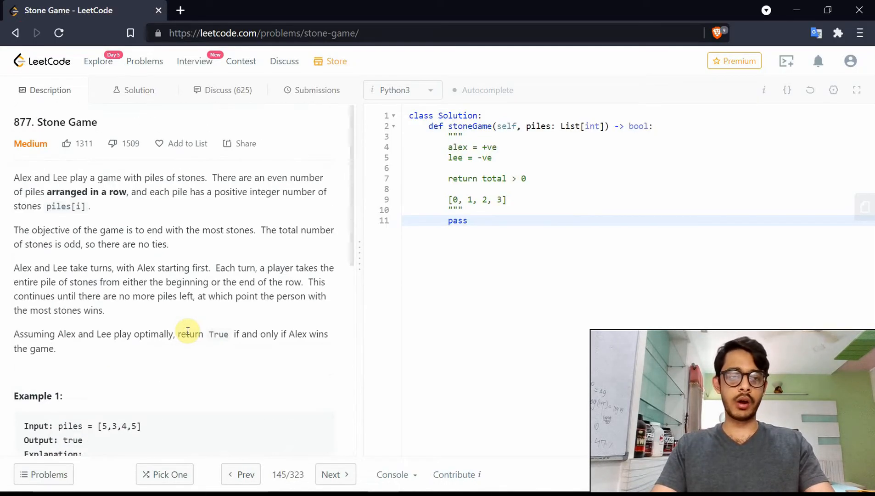
pyautogui.moveTo(262, 223)
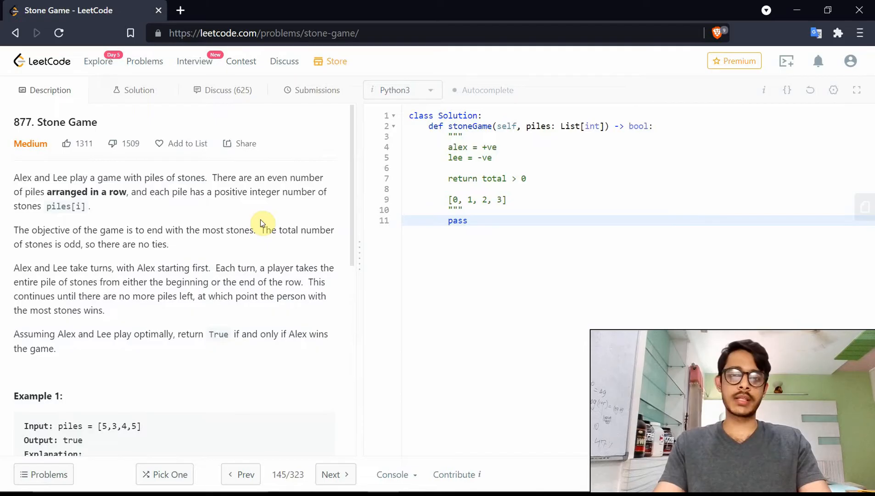
pyautogui.moveTo(336, 223)
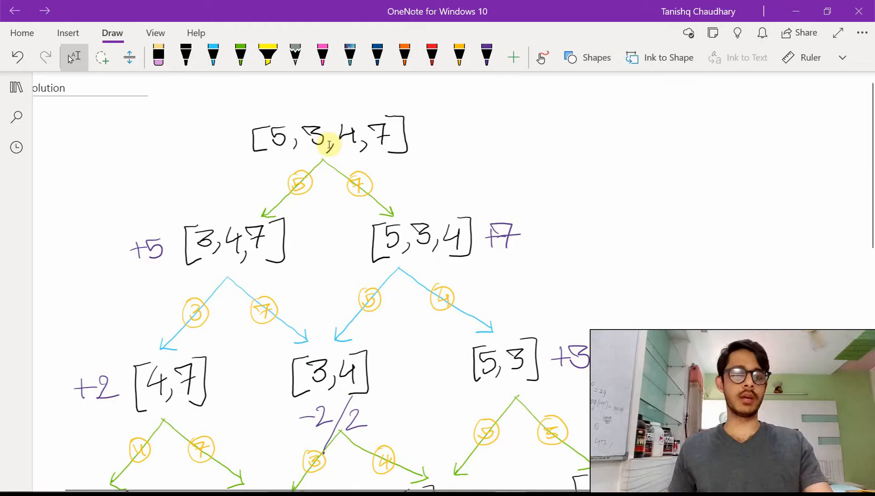
# - Add a nested helper def dp(f, t): with a pass body inside stoneGame
pyautogui.scroll(-3)
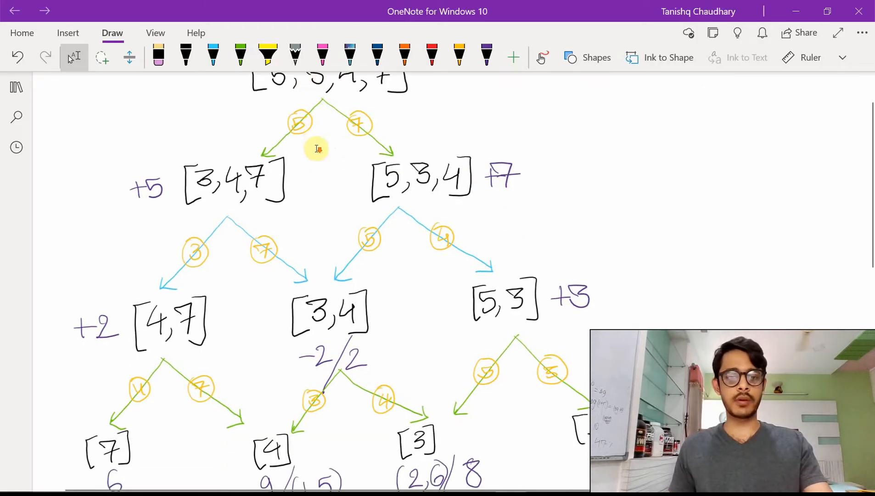
pyautogui.scroll(-3)
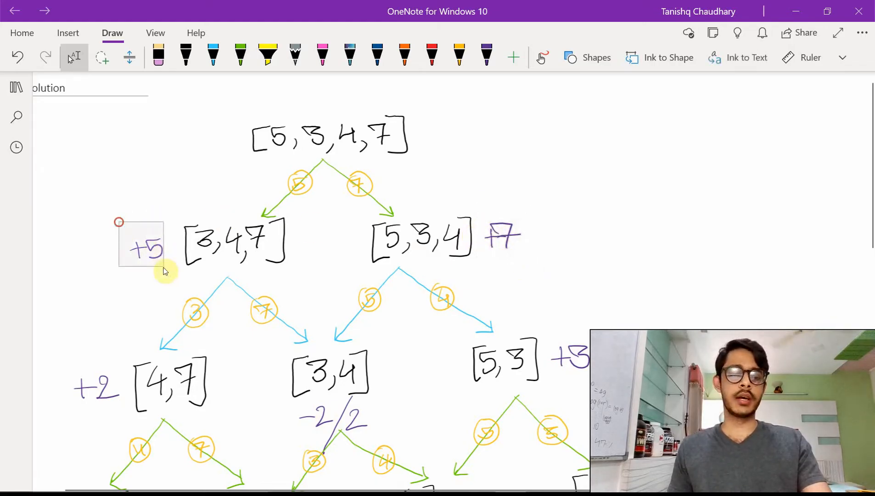
pyautogui.scroll(-3)
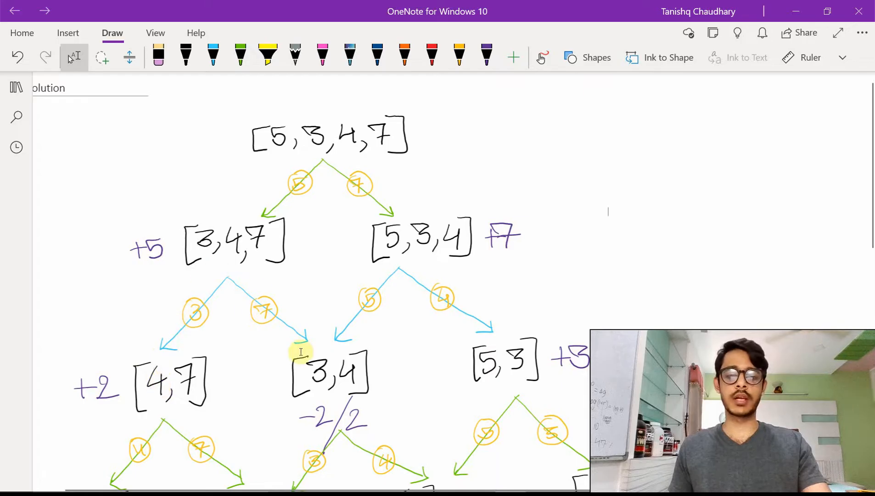
pyautogui.moveTo(323, 355)
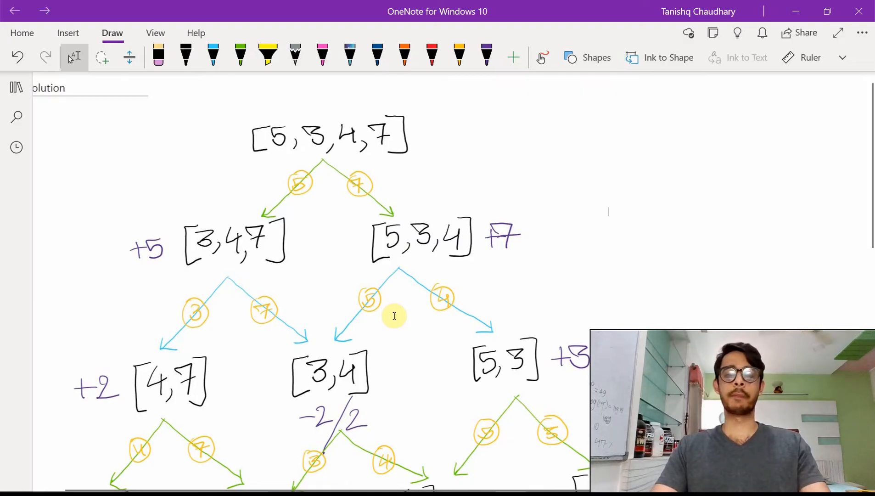
pyautogui.moveTo(388, 288)
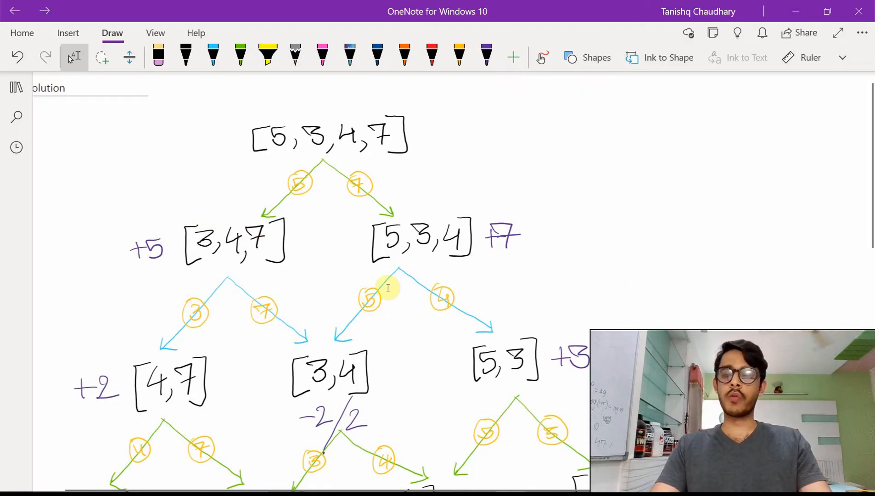
pyautogui.moveTo(600, 229)
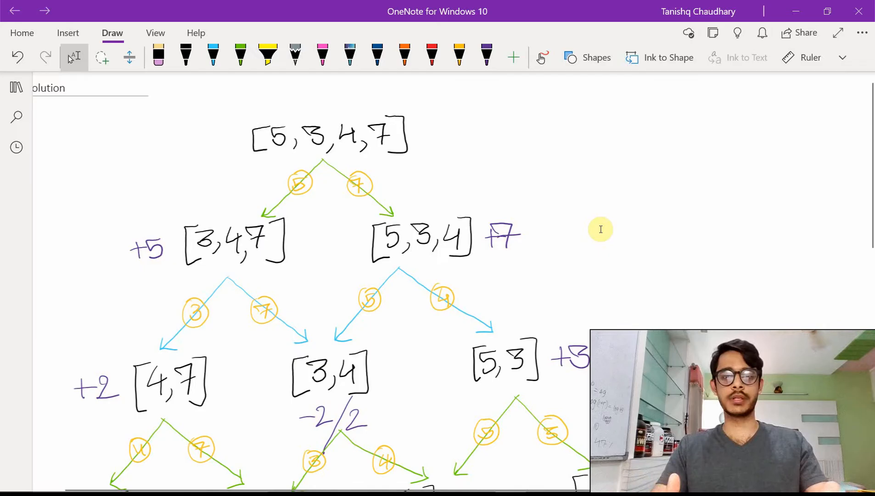
pyautogui.click(239, 102)
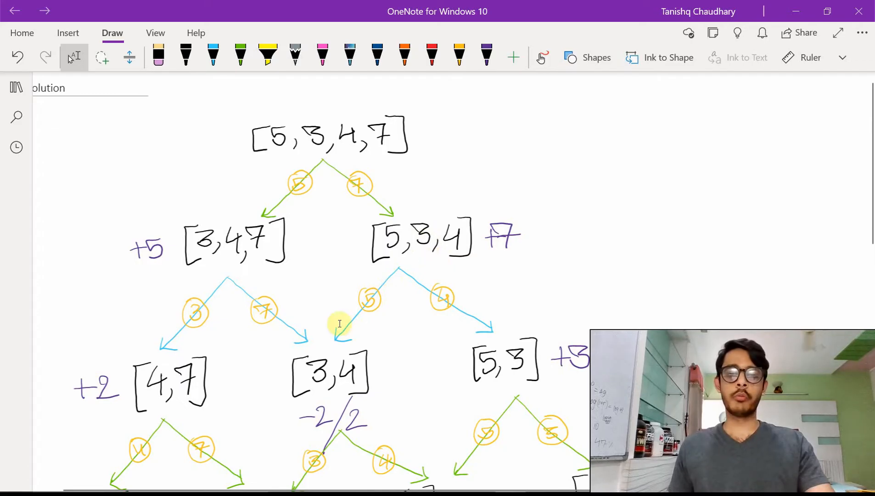
pyautogui.moveTo(357, 341)
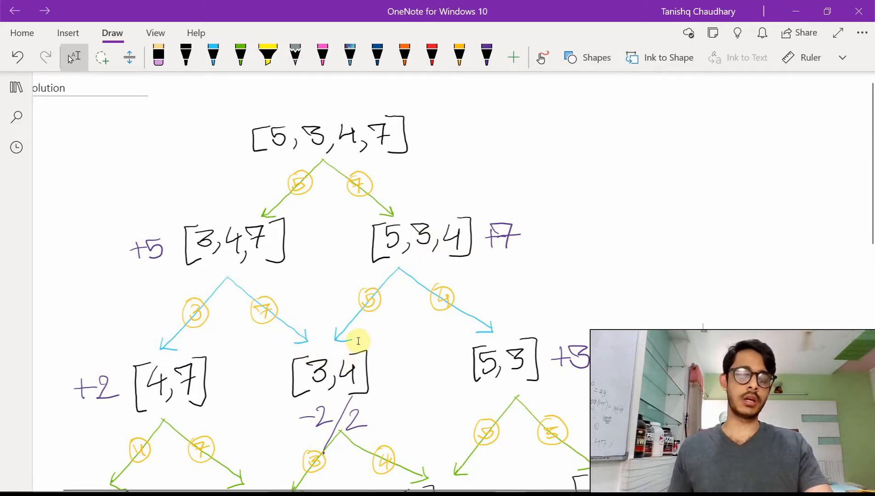
pyautogui.scroll(-3)
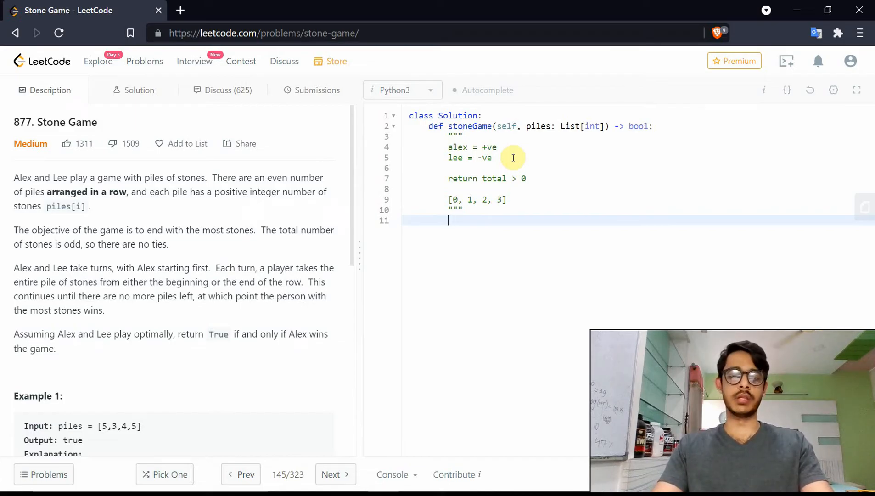
pyautogui.write('def dp')
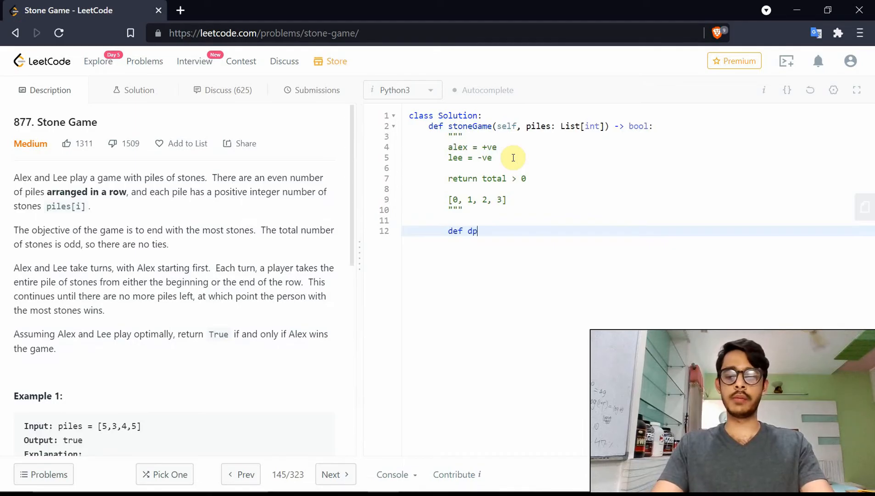
pyautogui.write('()')
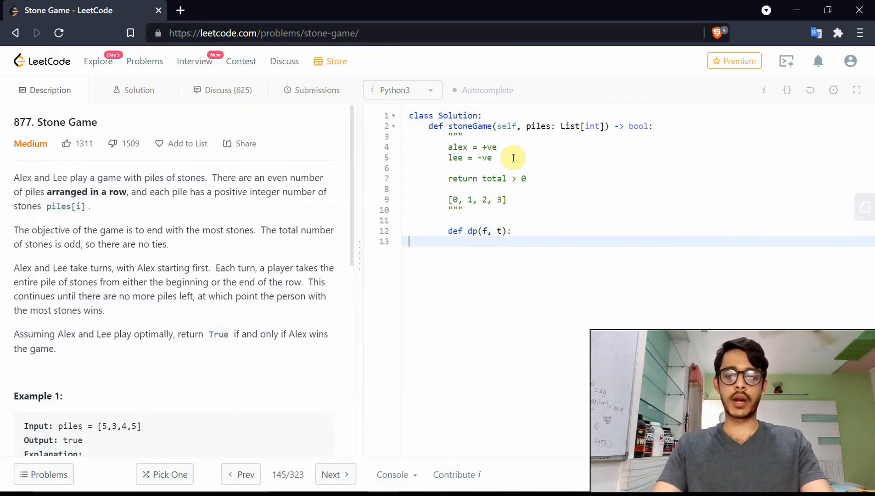
pyautogui.write('pass')
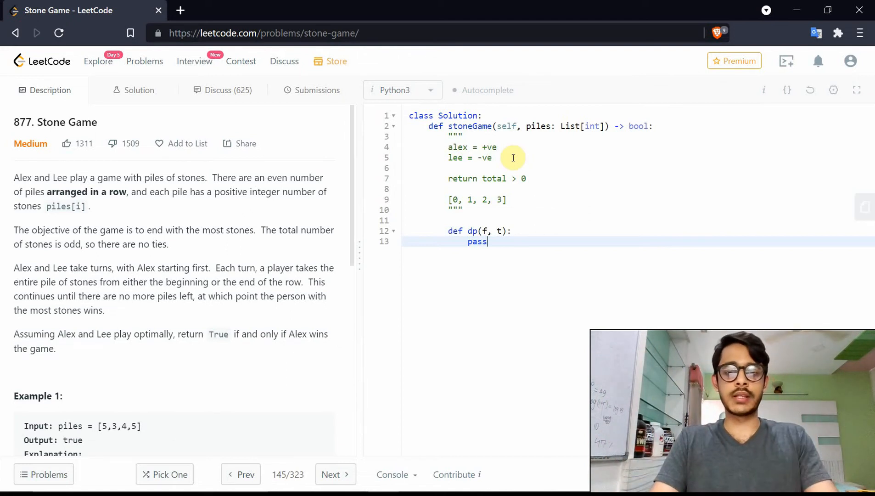
# - Give dp the base case: if f > t: return 0
pyautogui.write('if')
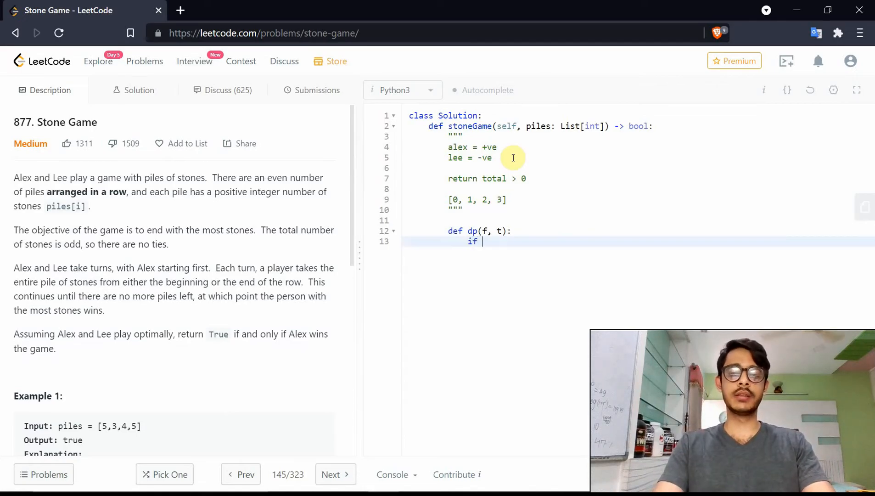
pyautogui.write('f')
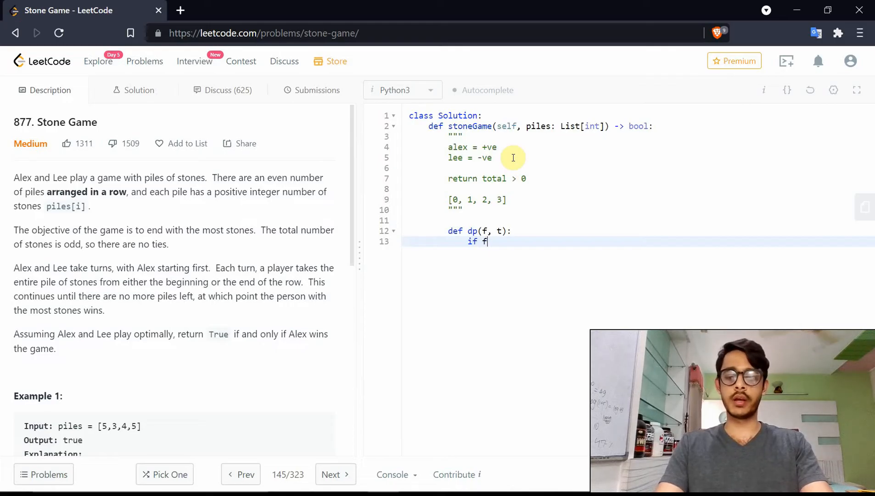
pyautogui.write('> t:')
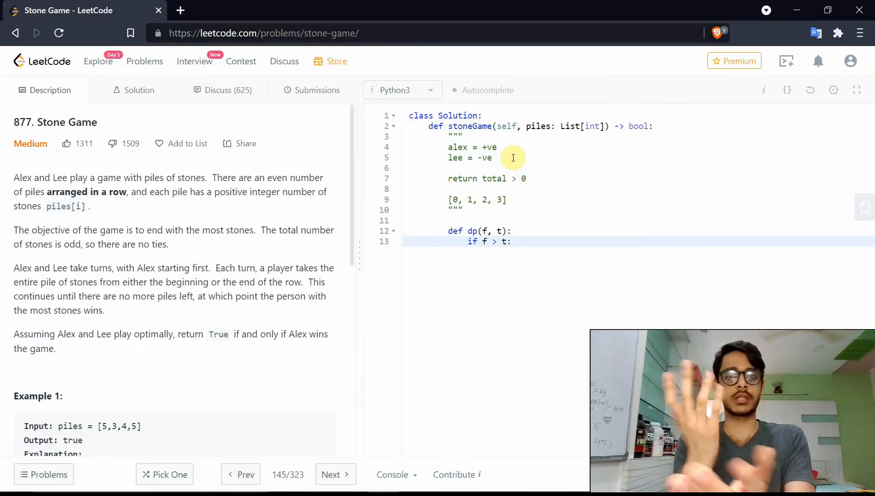
pyautogui.write('ret')
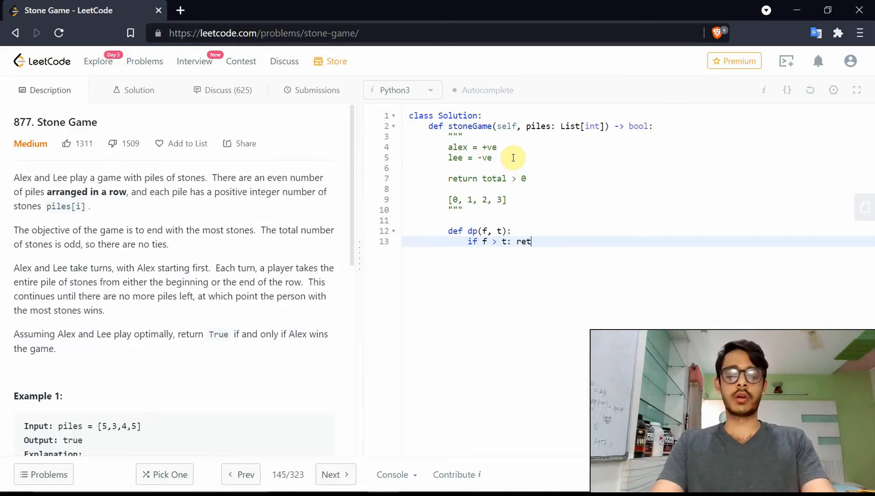
pyautogui.write('urn 0')
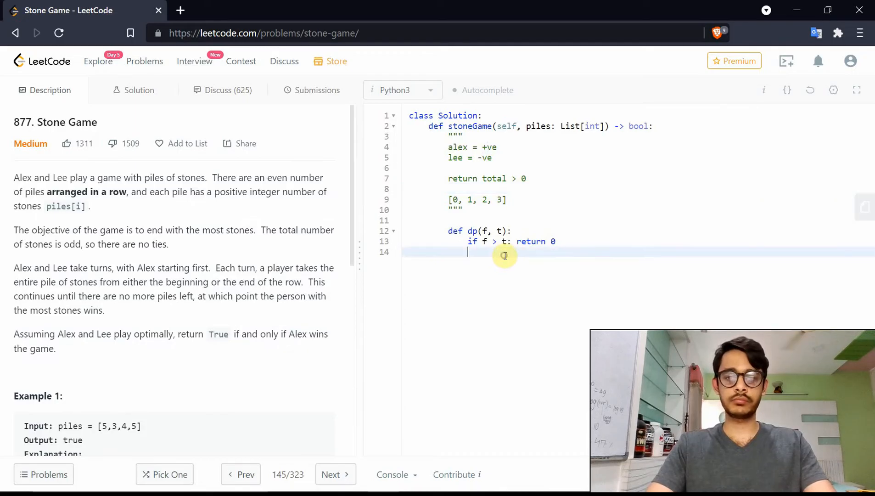
pyautogui.moveTo(563, 263)
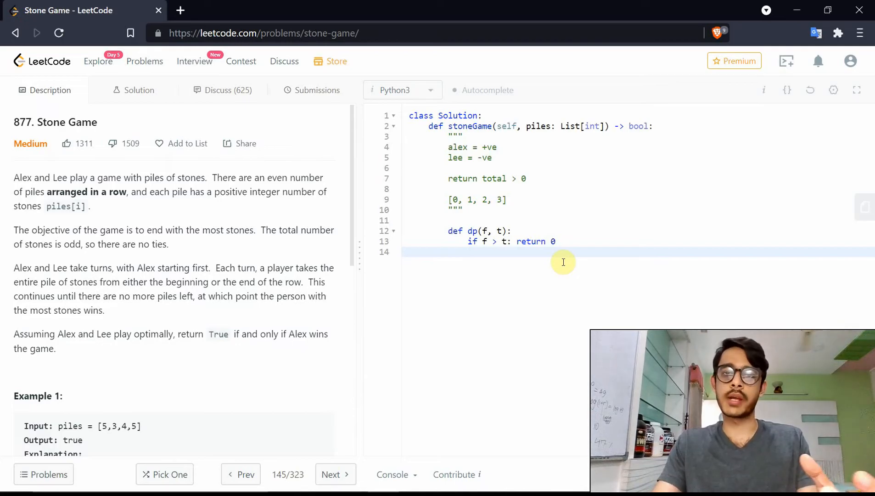
# - Branch on (t-f) & 1 with a return max() branch and a return min() else branch
pyautogui.write('if')
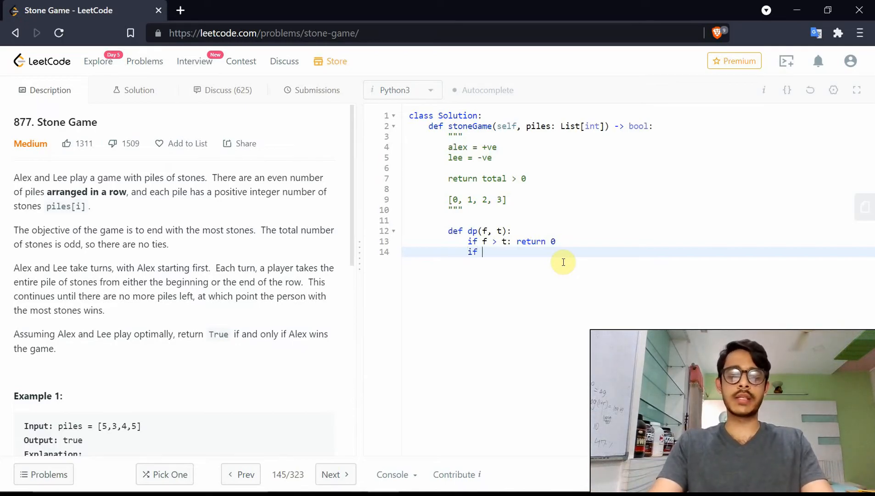
pyautogui.write('(t-f)')
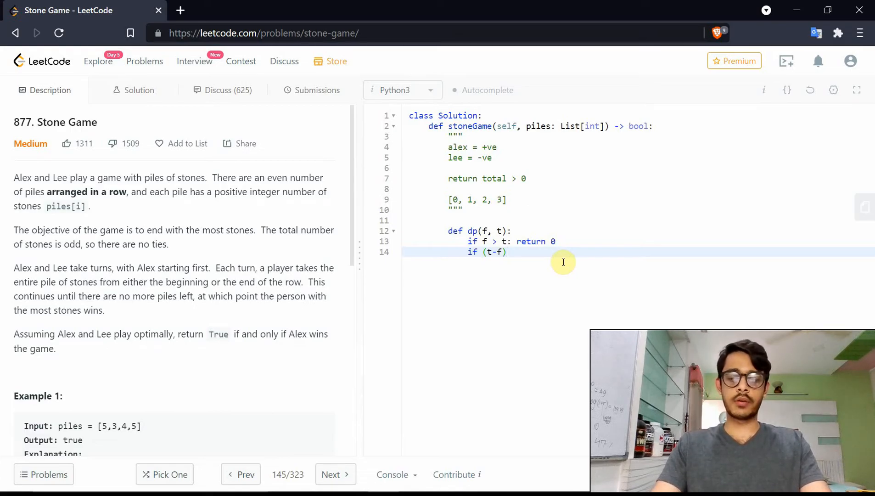
pyautogui.write('& 1:')
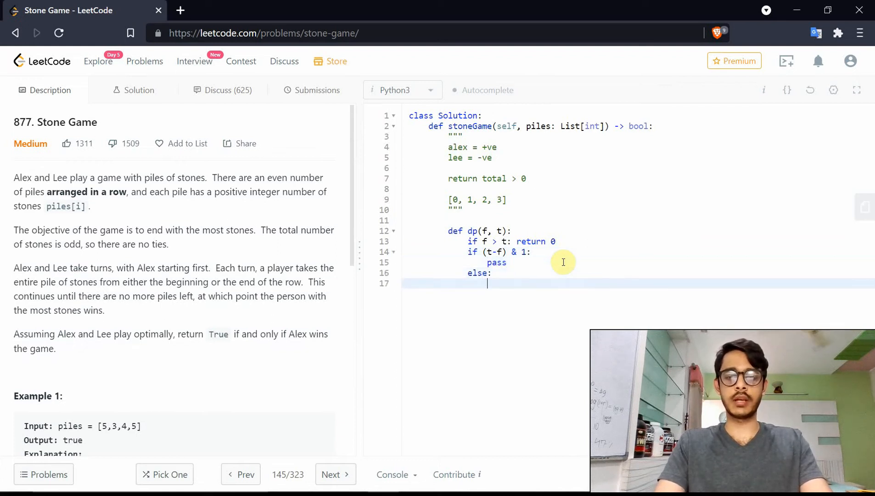
pyautogui.write('pass')
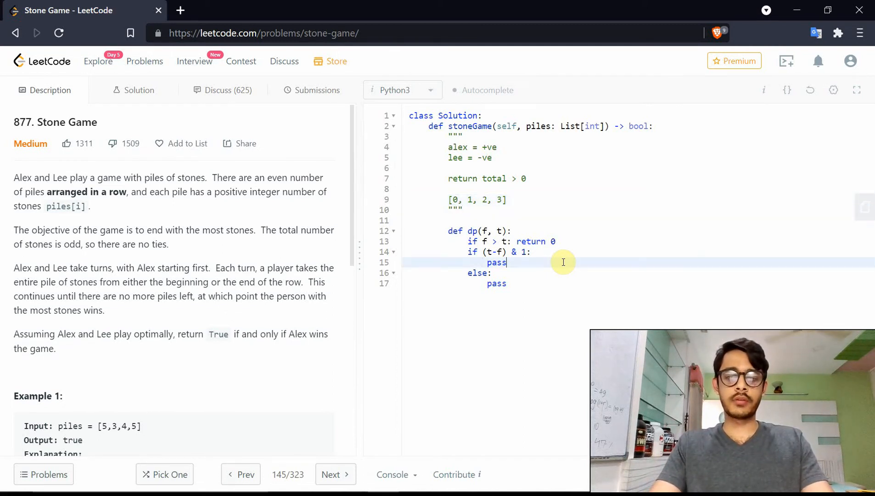
pyautogui.write('return')
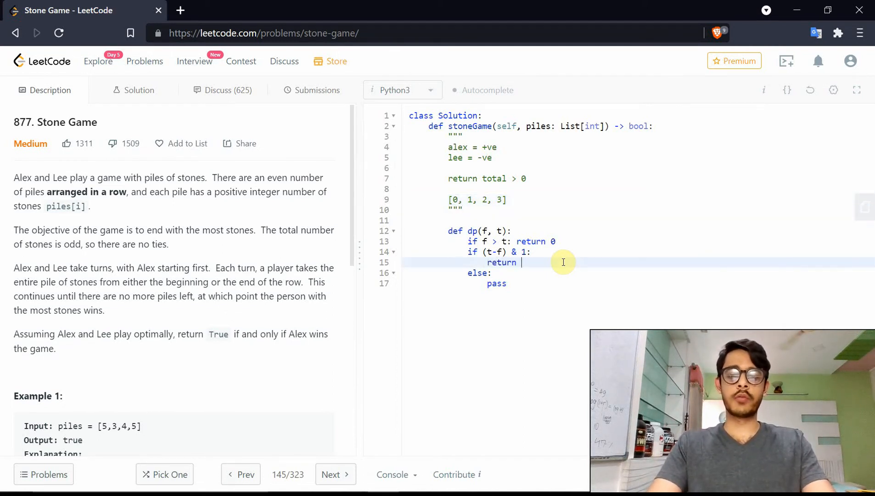
pyautogui.write('max()')
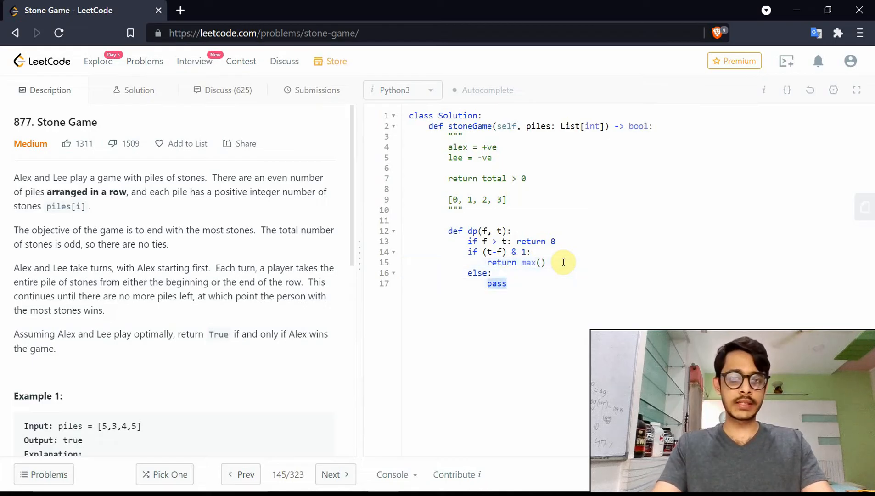
pyautogui.write('return min')
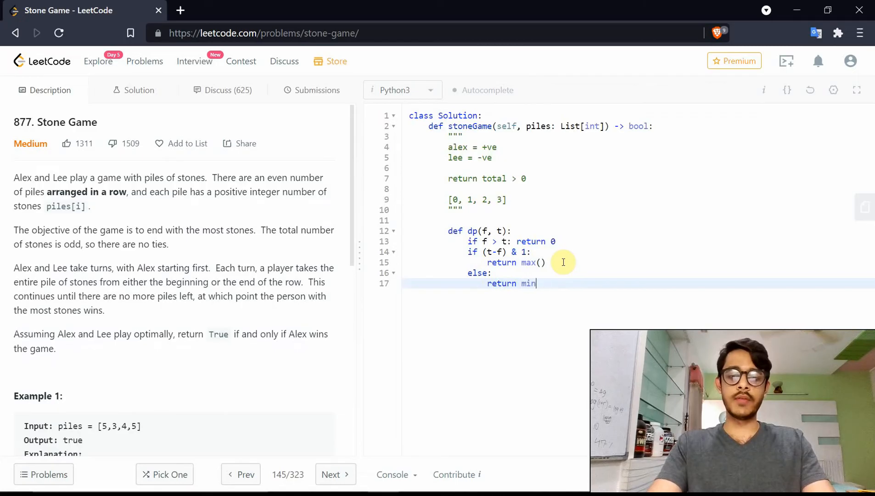
pyautogui.write('()')
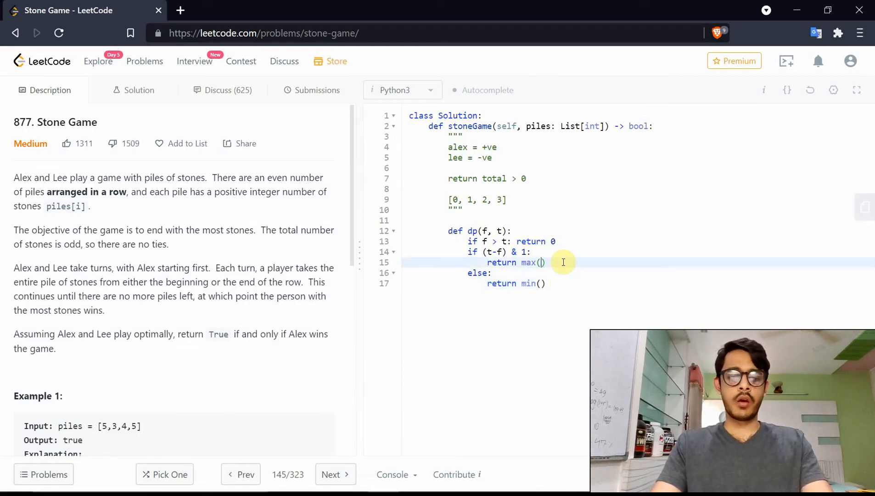
# - Fill the max branch as max(piles[f]+dp(f+1, t), dp(f, t-1)+piles[t])
pyautogui.write('piles[]')
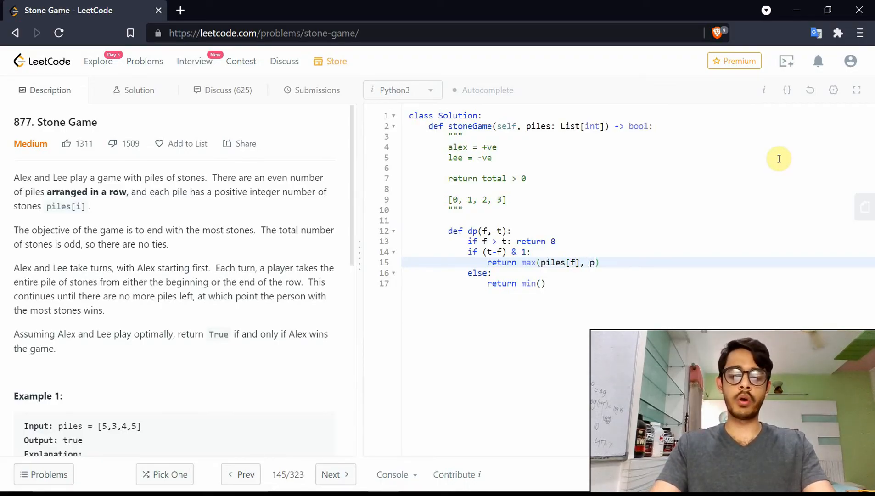
pyautogui.write('iles[t]')
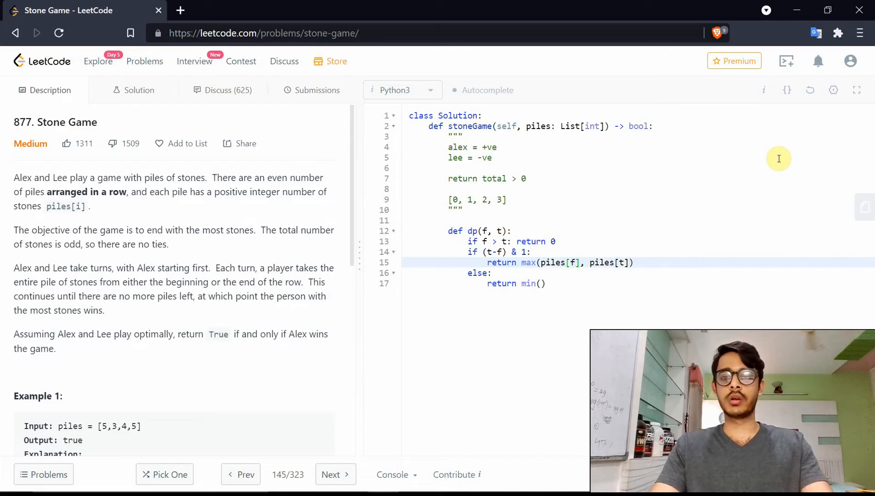
pyautogui.write('+dp(f+1,')
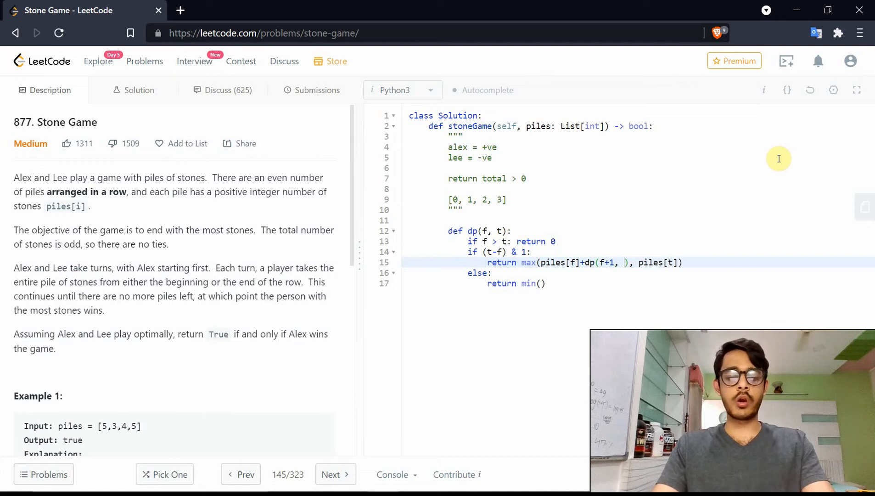
pyautogui.write('t')
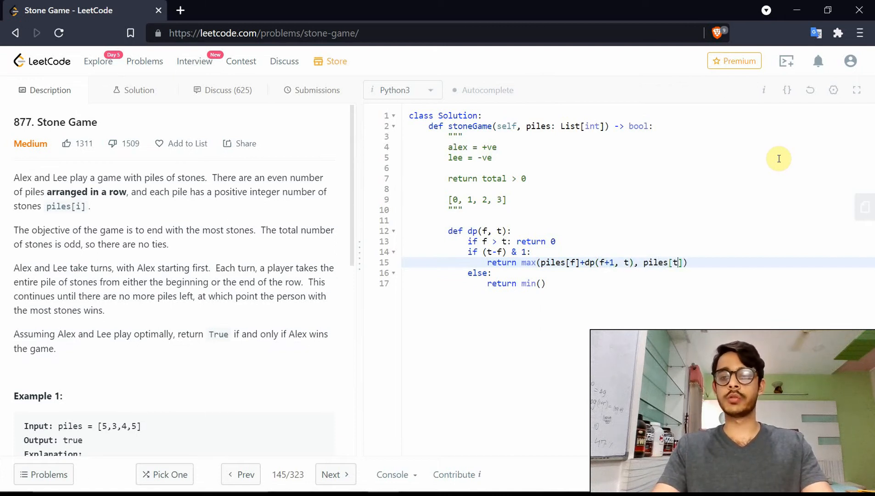
pyautogui.write('+')
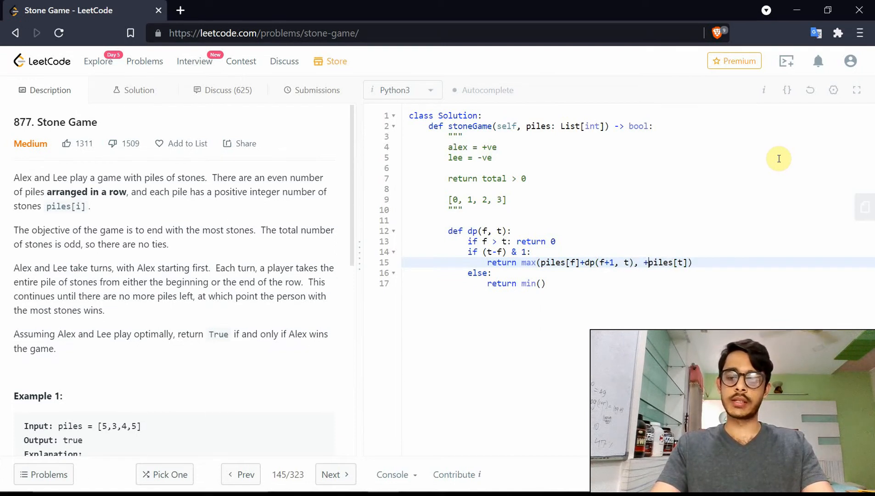
pyautogui.write('dp(')
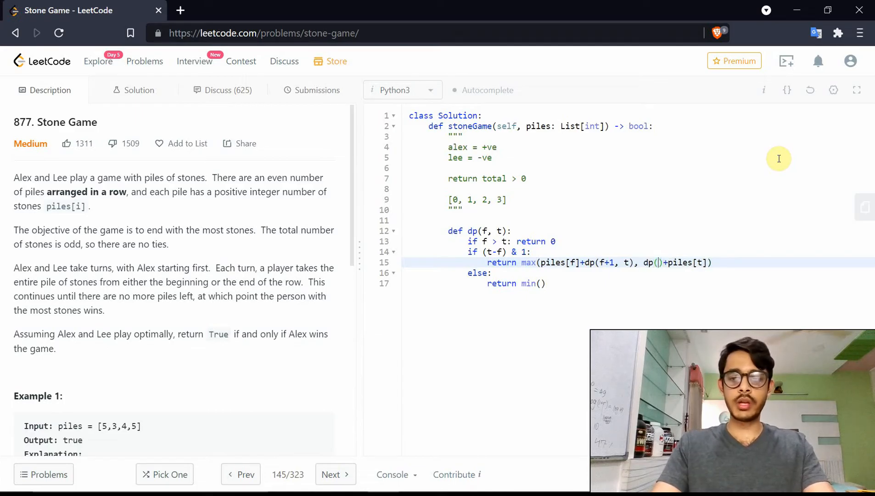
pyautogui.write('f,')
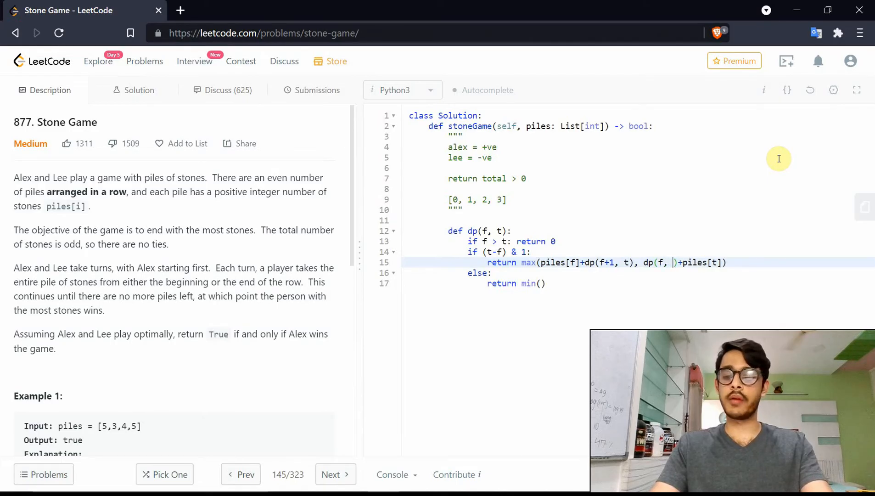
pyautogui.write('t-1')
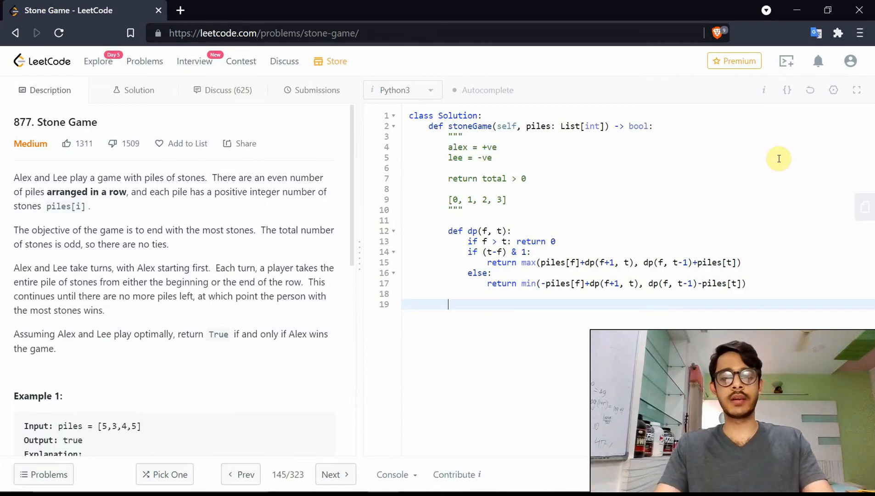
# - Complete the min branch as min(-piles[f]+dp(f+1, t), dp(f, t-1)-piles[t]) and begin the final return
pyautogui.write('return')
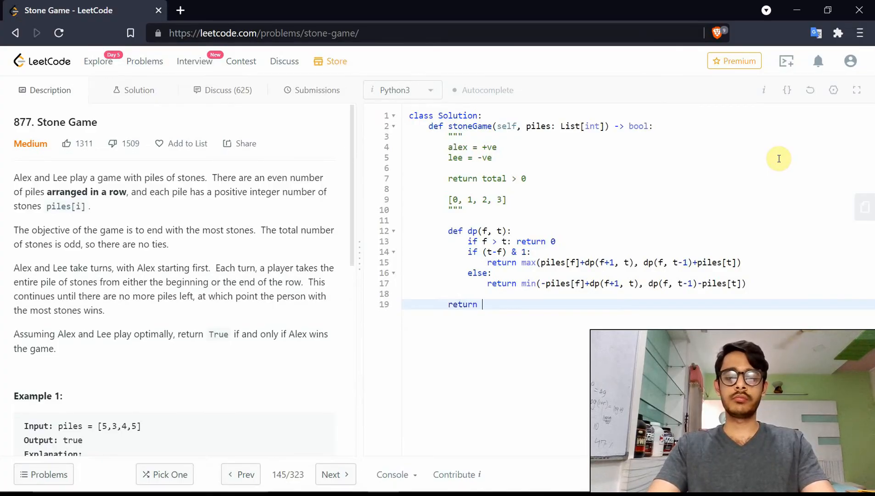
pyautogui.write('dp(0,')
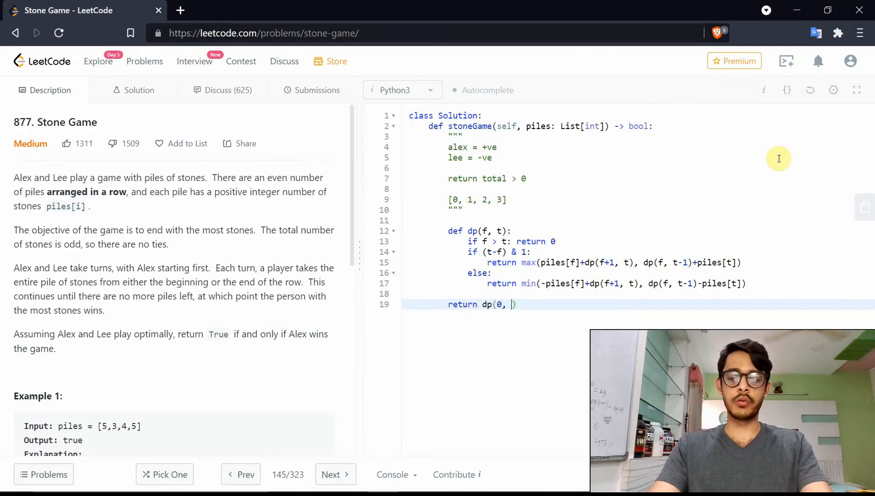
pyautogui.write('len(piles')
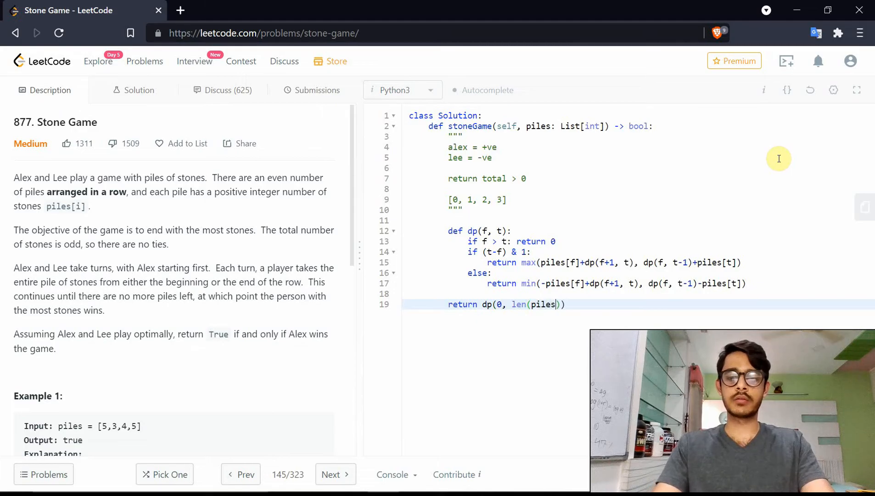
pyautogui.write('-1')
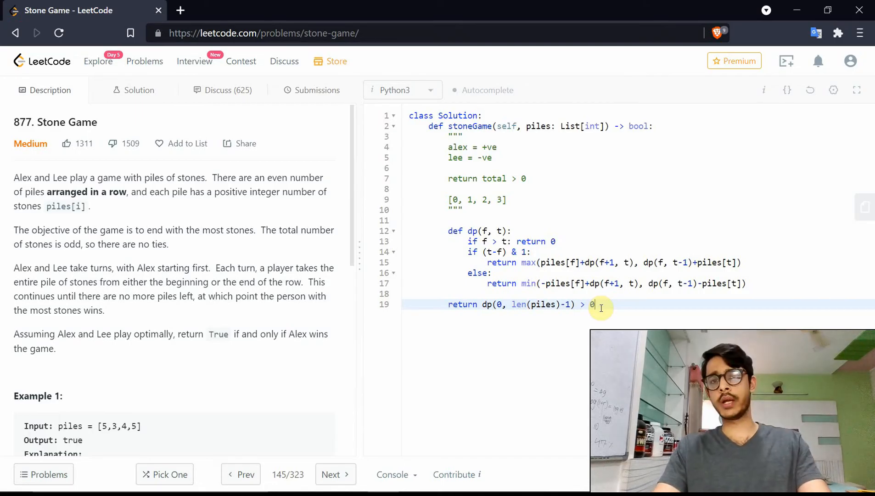
pyautogui.moveTo(592, 241)
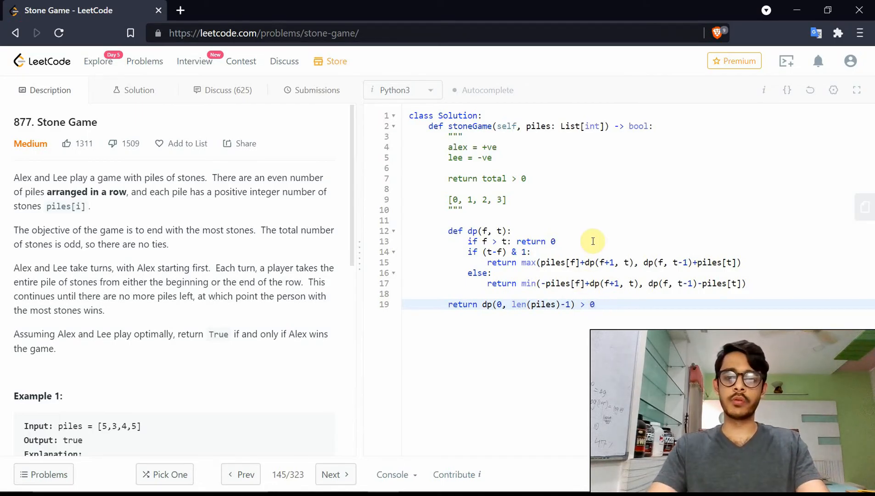
pyautogui.moveTo(508, 230)
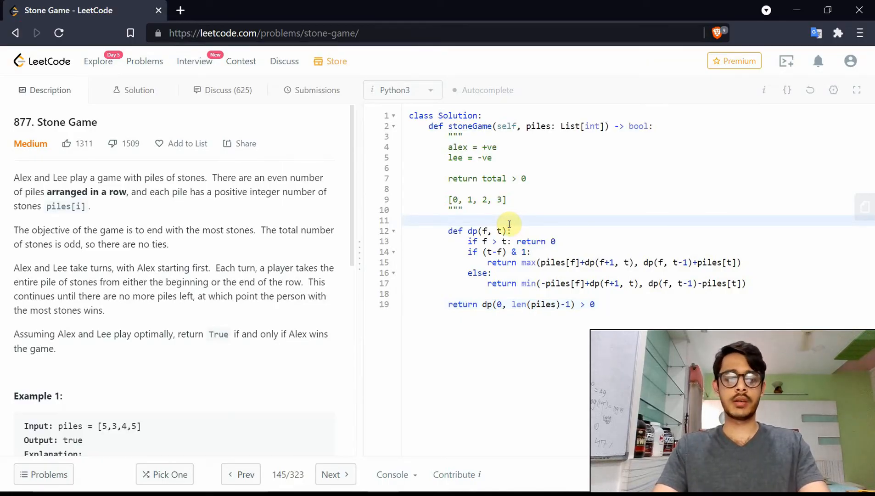
pyautogui.write('@leu')
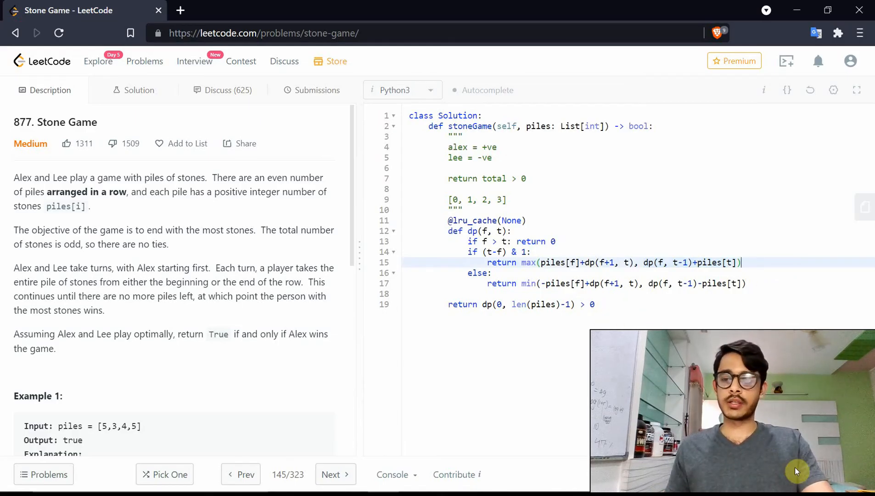
pyautogui.click(316, 90)
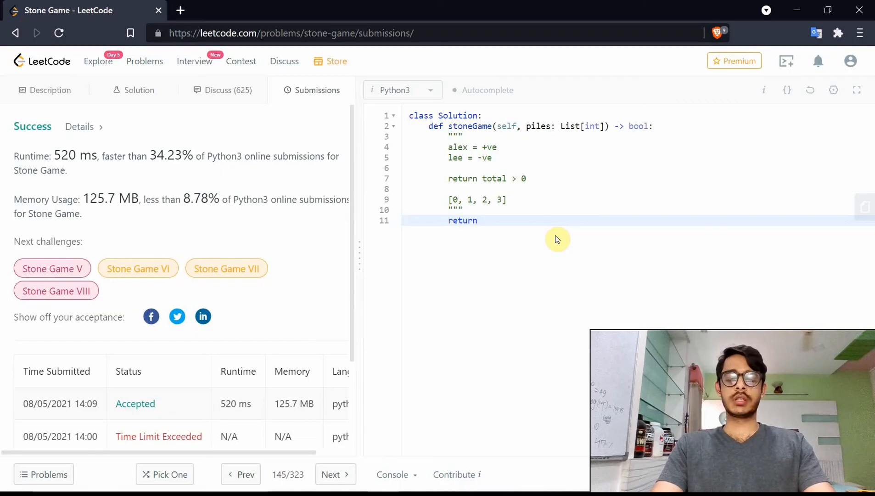
# - Reduce the body to return True and review the problem's constraints and example in the description
pyautogui.write('True')
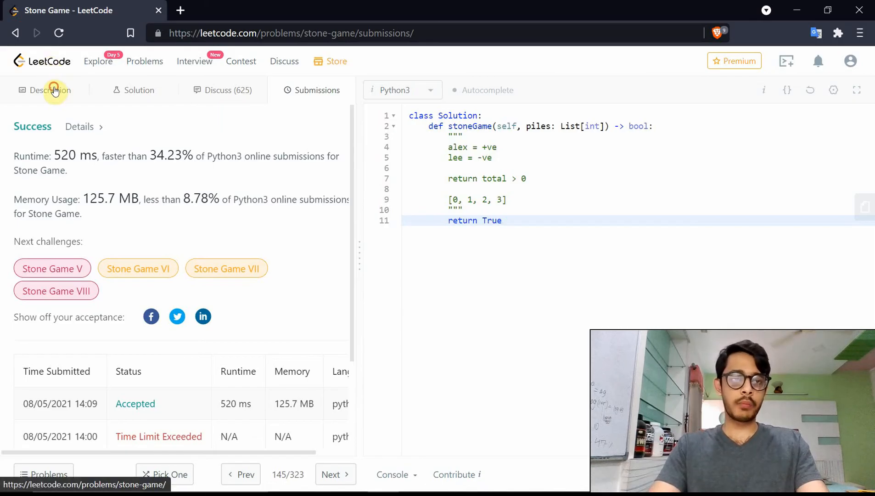
pyautogui.click(50, 90)
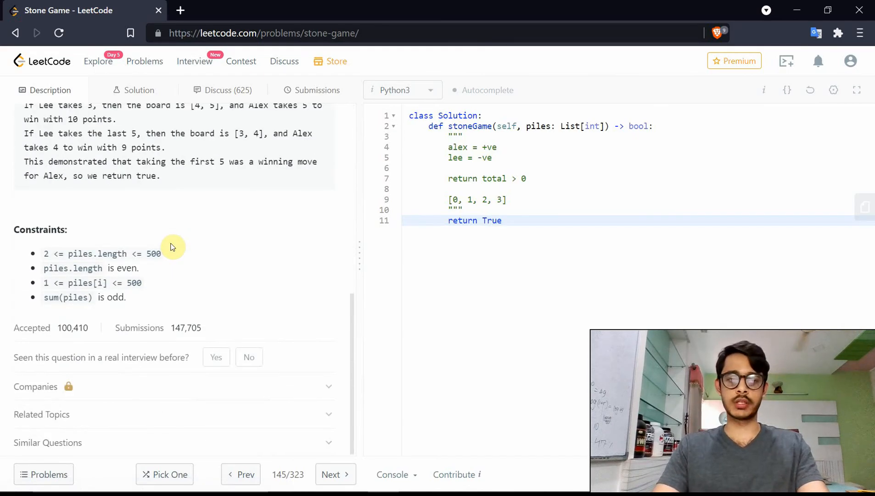
pyautogui.moveTo(56, 297); pyautogui.dragTo(128, 297)
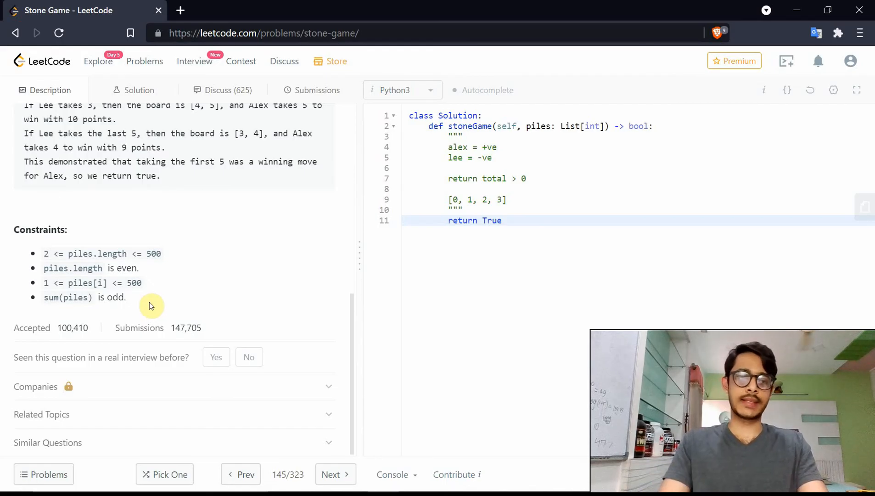
pyautogui.moveTo(45, 268); pyautogui.dragTo(156, 283)
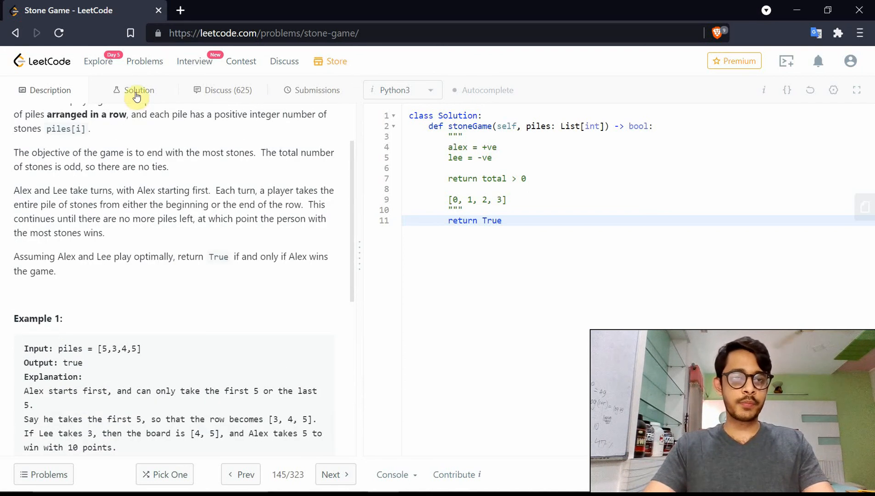
# - Read the official Approach 2, submit the one-line return True solution (accepted at 24 ms), and show the description again
pyautogui.click(138, 90)
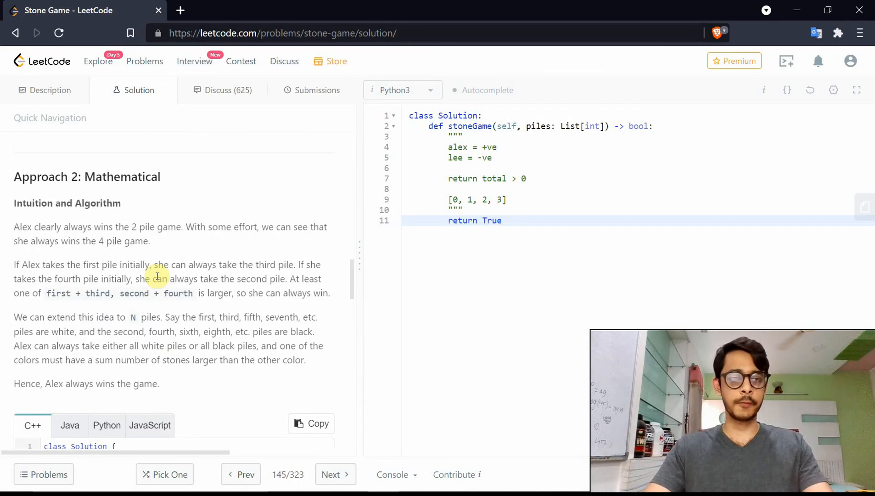
pyautogui.moveTo(540, 229)
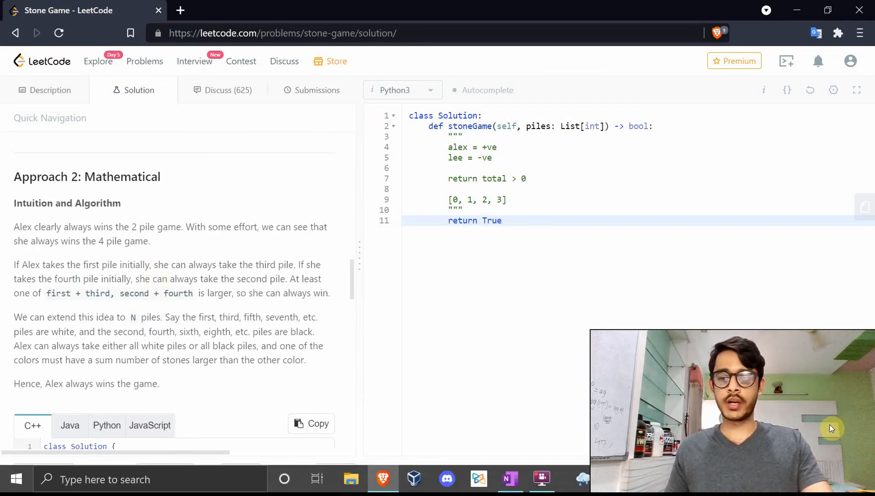
pyautogui.click(317, 90)
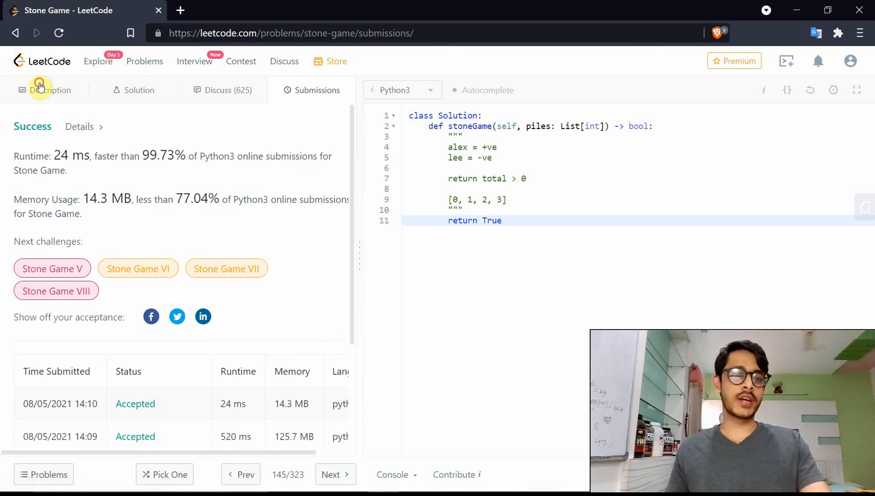
pyautogui.click(53, 90)
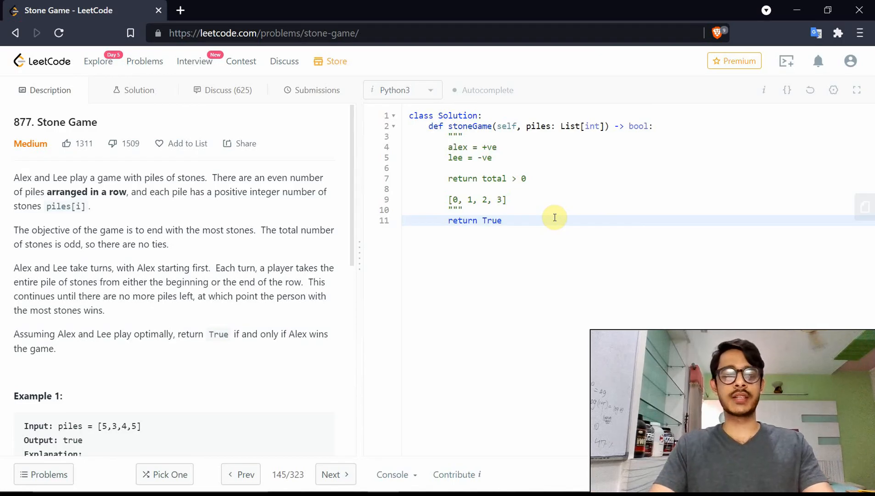
pyautogui.moveTo(491, 212)
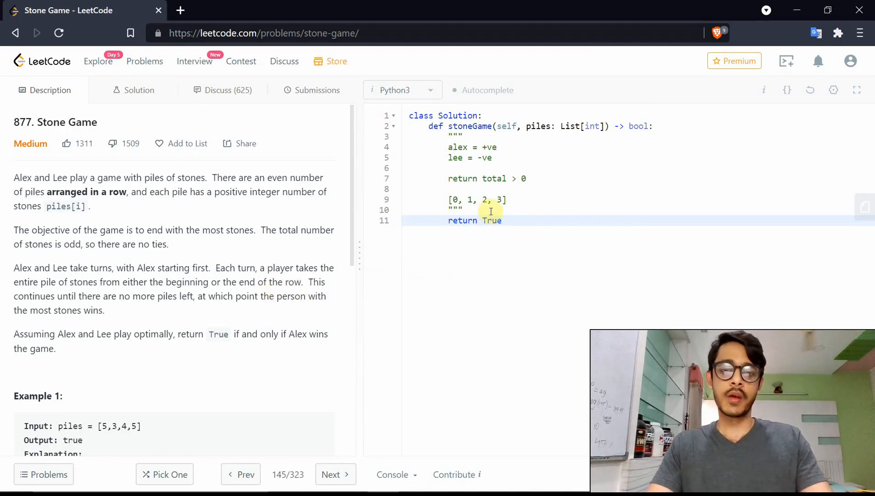
pyautogui.moveTo(321, 253)
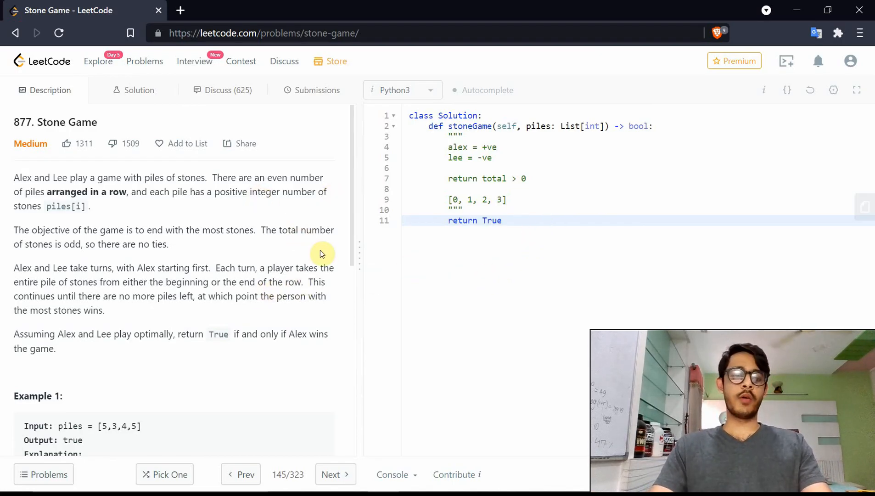